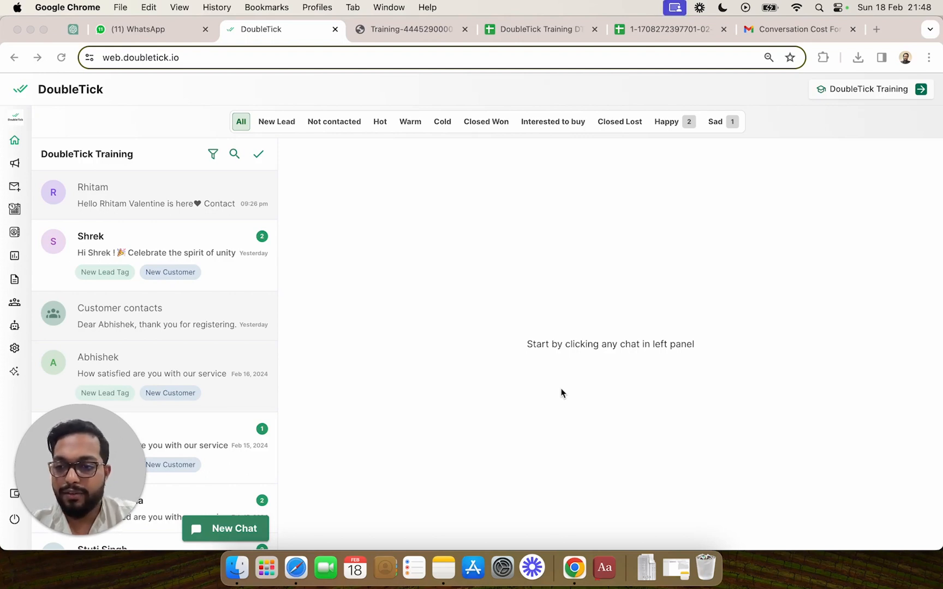
mouse_move(532, 383)
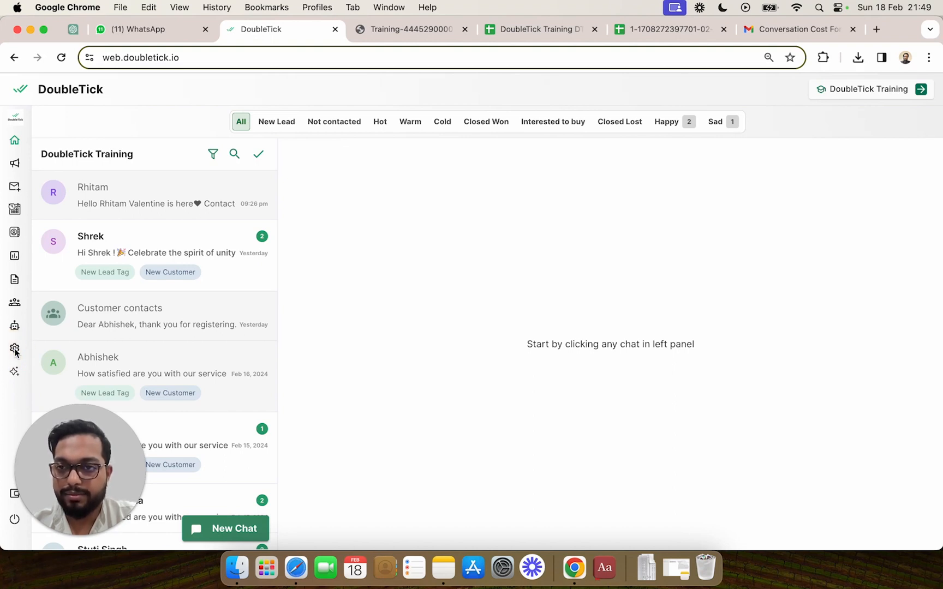
Step: Change the Profile name to the full name with a middle initial and save it
left_click(14, 349)
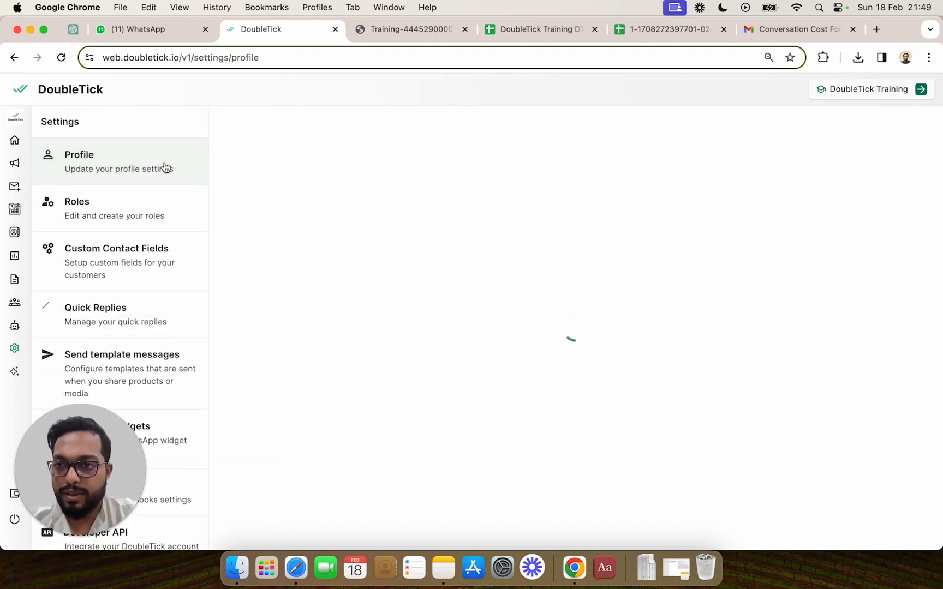
left_click(78, 161)
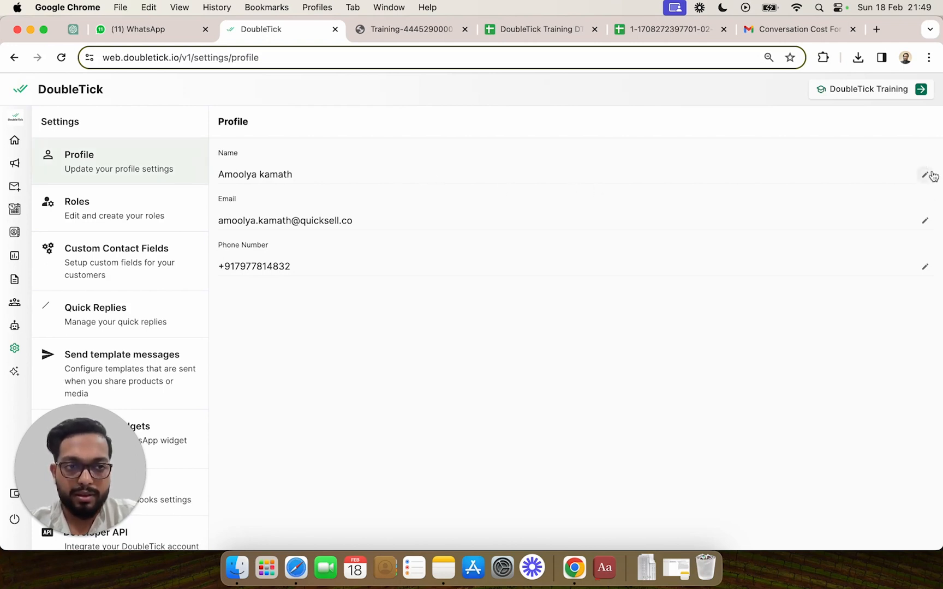
left_click(926, 175)
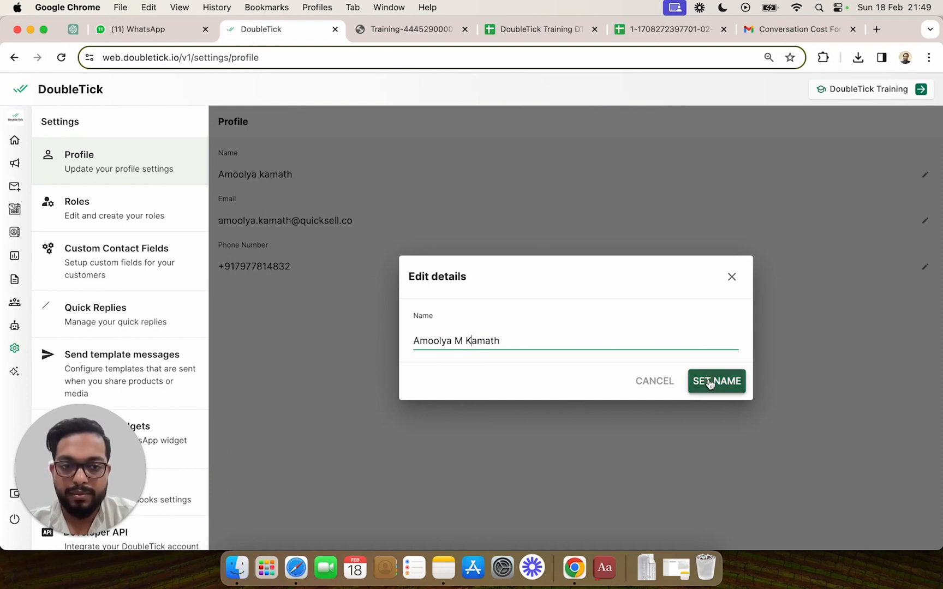
left_click(717, 381)
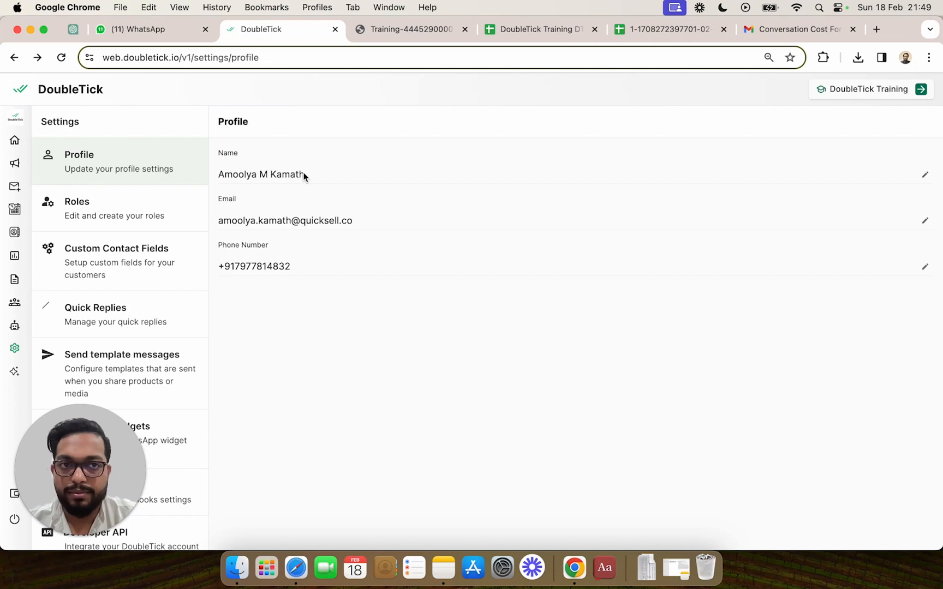
mouse_move(360, 179)
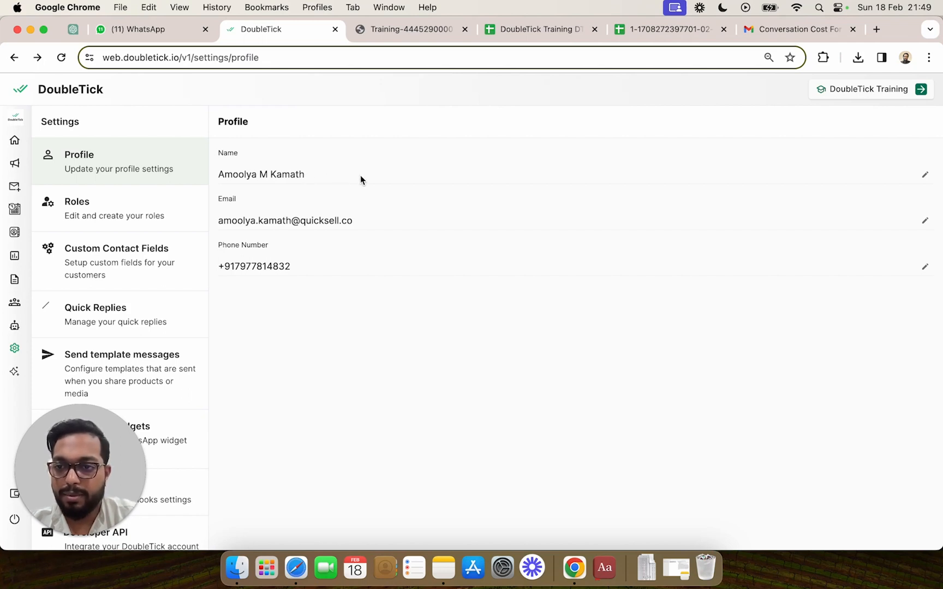
mouse_move(290, 185)
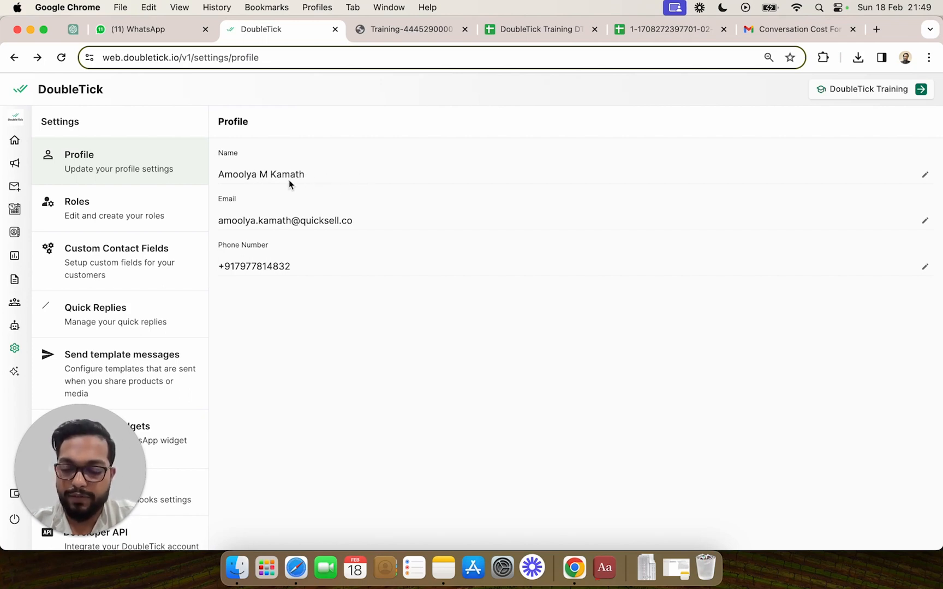
left_click(14, 116)
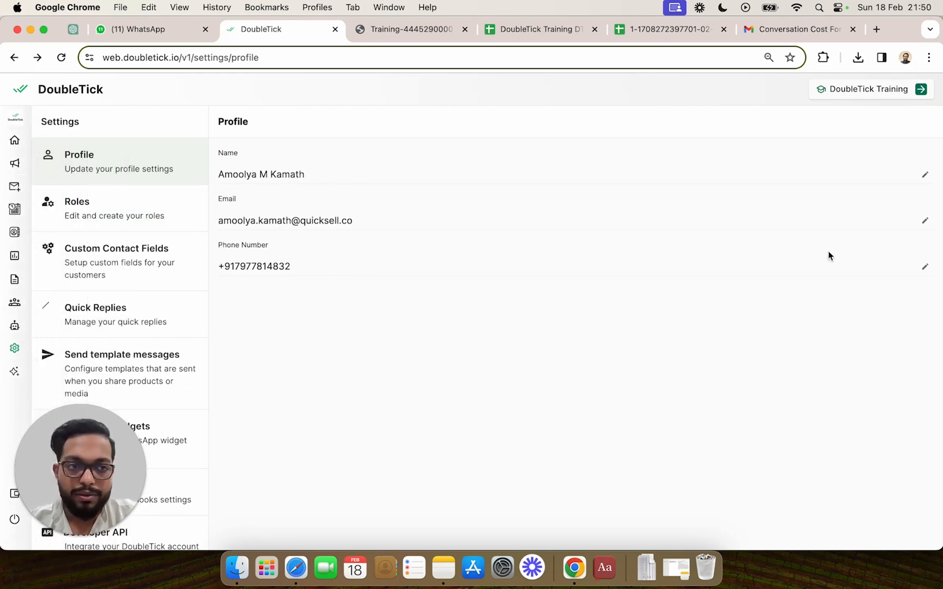
left_click(926, 221)
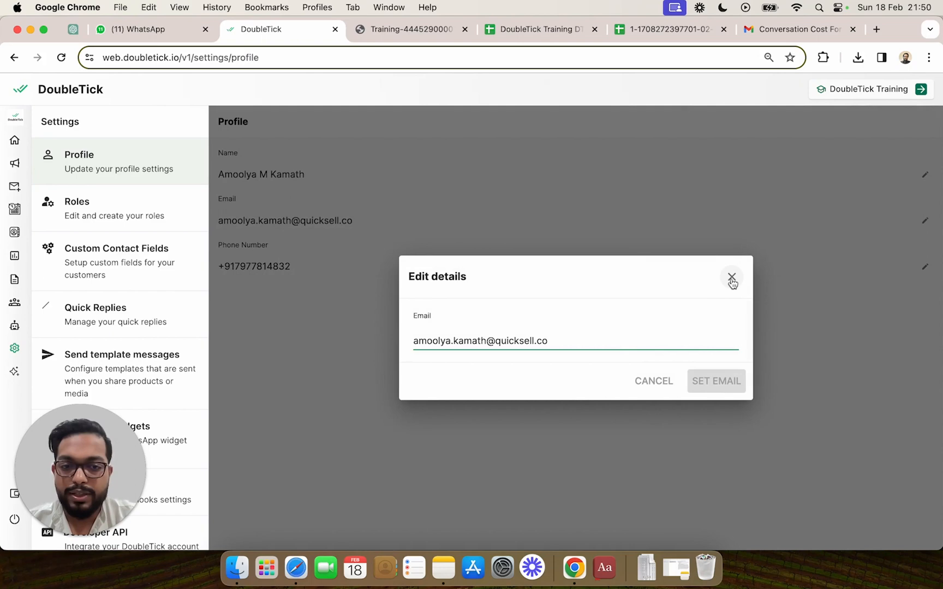
left_click(732, 278)
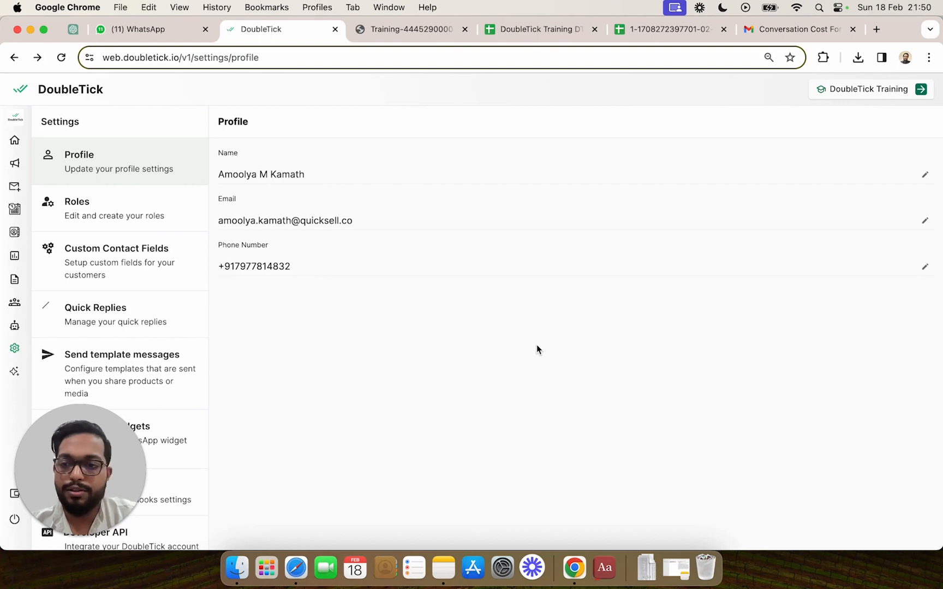
mouse_move(375, 219)
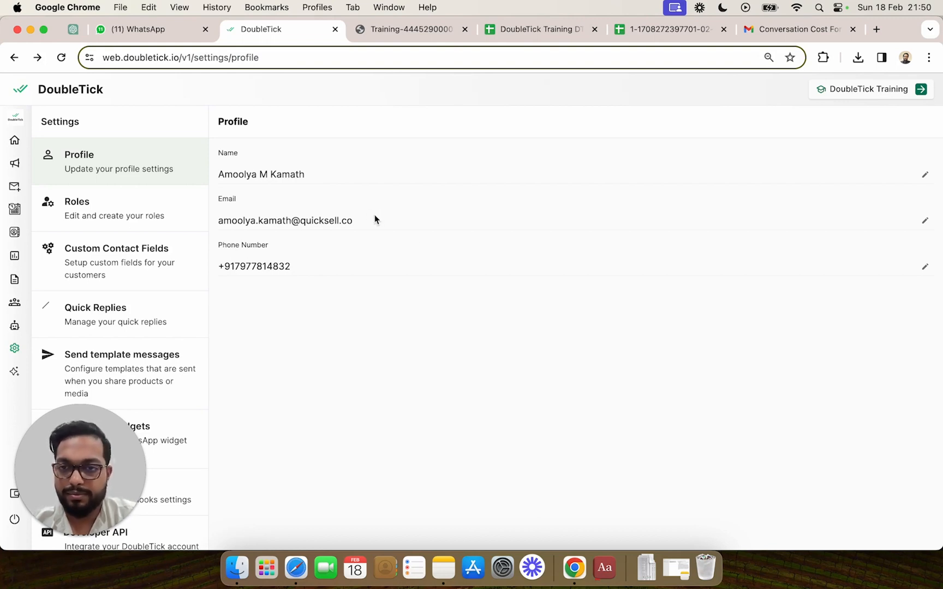
mouse_move(331, 220)
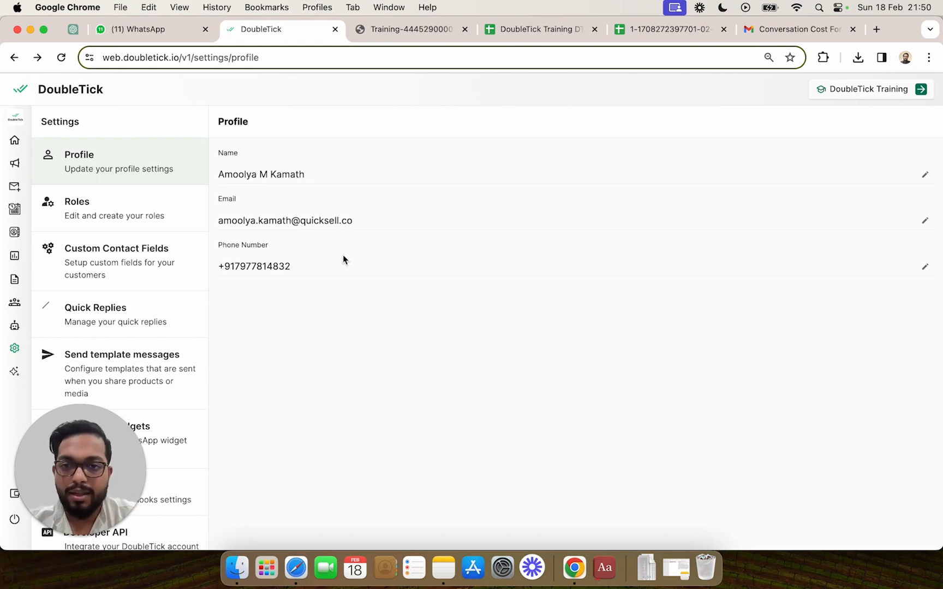
mouse_move(822, 278)
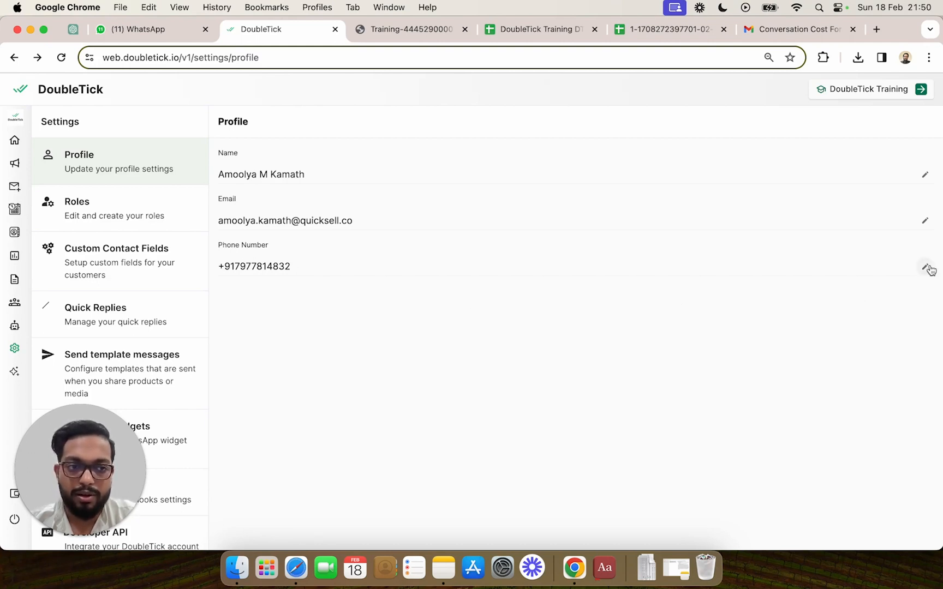
Step: Start the login phone number change from Profile settings, beginning with OTP verification
left_click(926, 266)
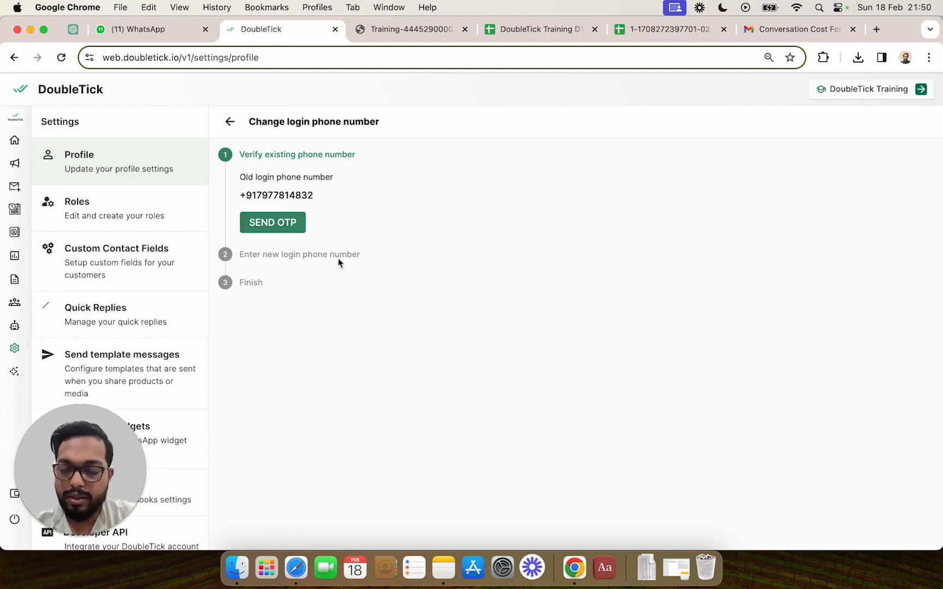
mouse_move(357, 294)
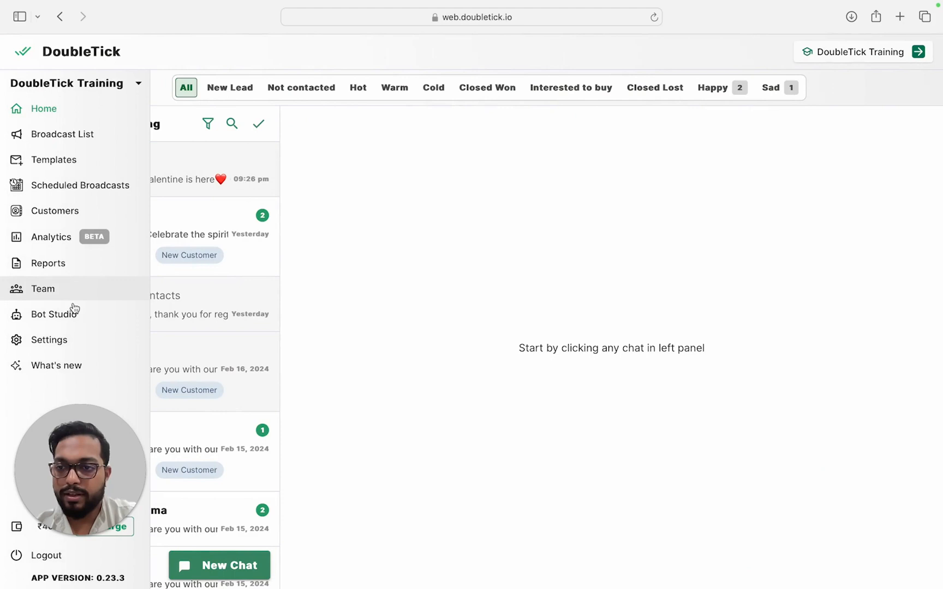
Step: On another account's profile settings, start the change login phone number flow
left_click(49, 340)
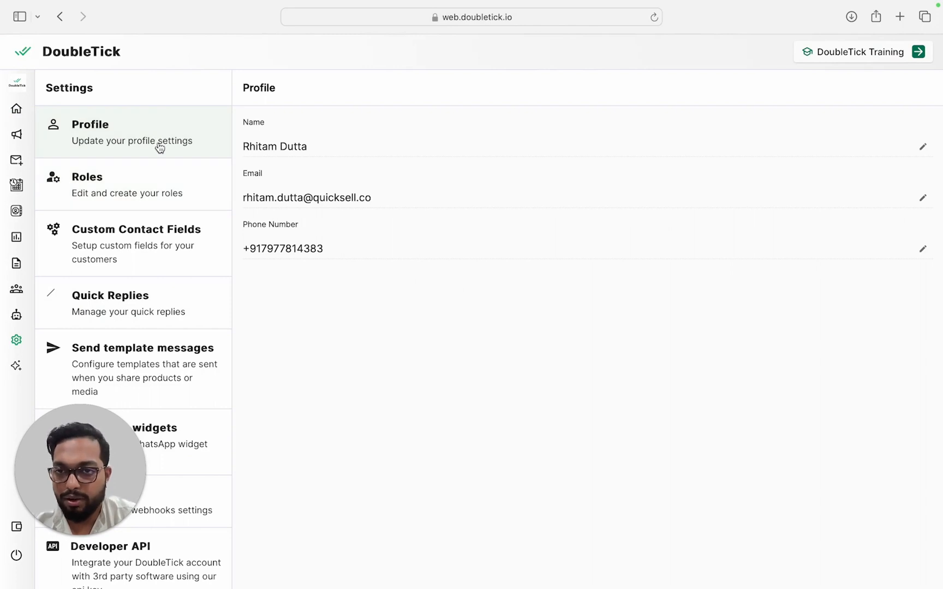
mouse_move(909, 263)
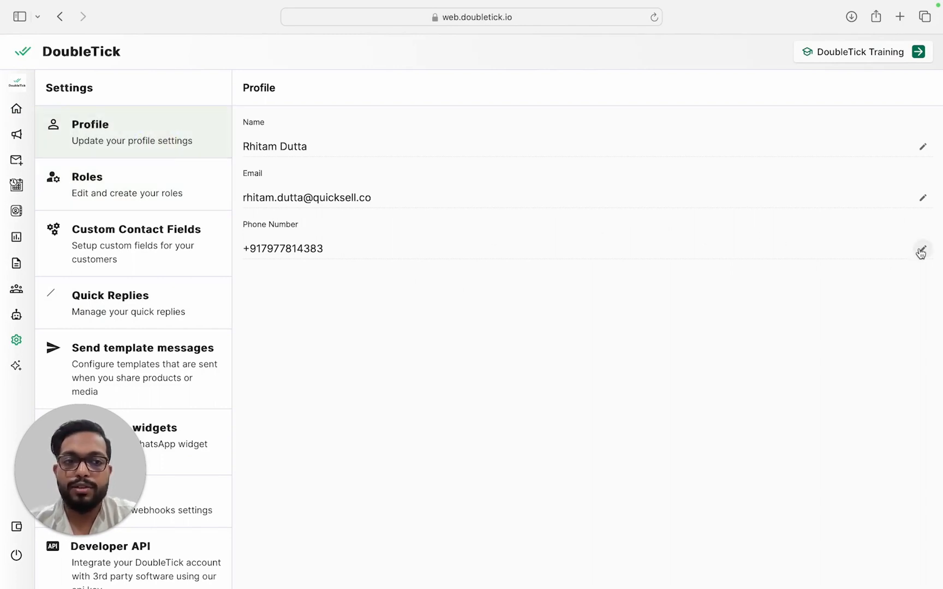
left_click(923, 251)
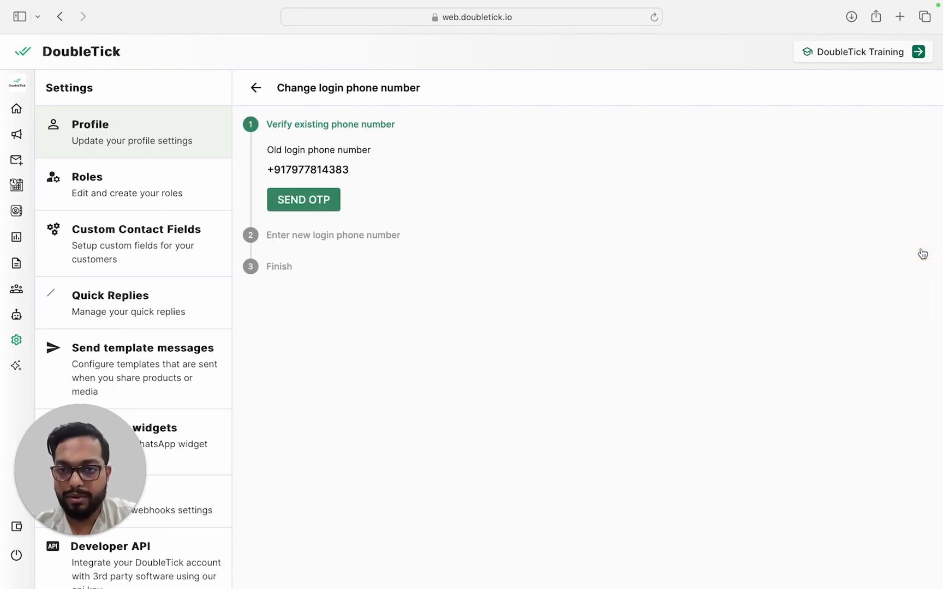
mouse_move(544, 178)
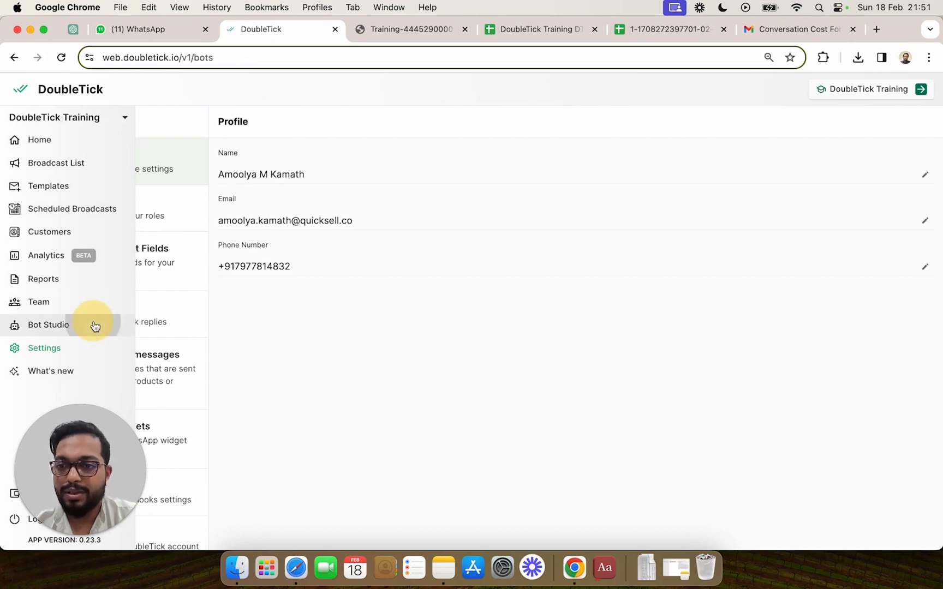
Step: Create a new bot in Bot Studio starting with the On agent assign trigger
left_click(48, 325)
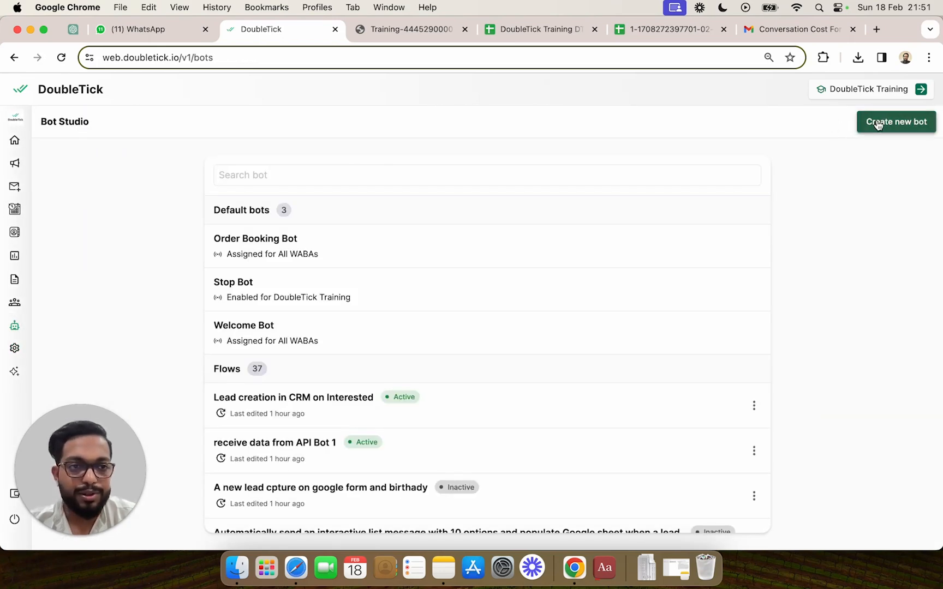
left_click(896, 122)
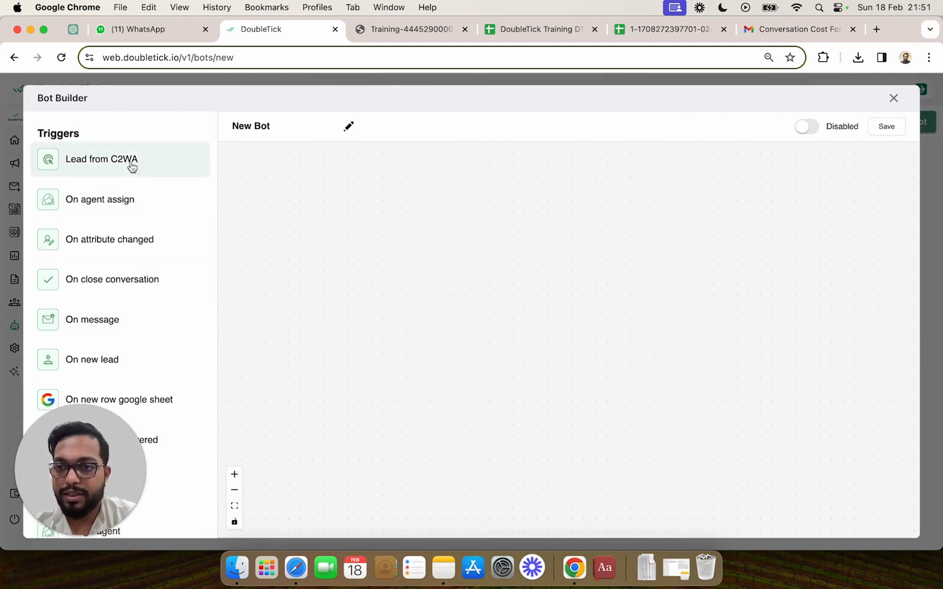
left_click_drag(99, 199, 303, 190)
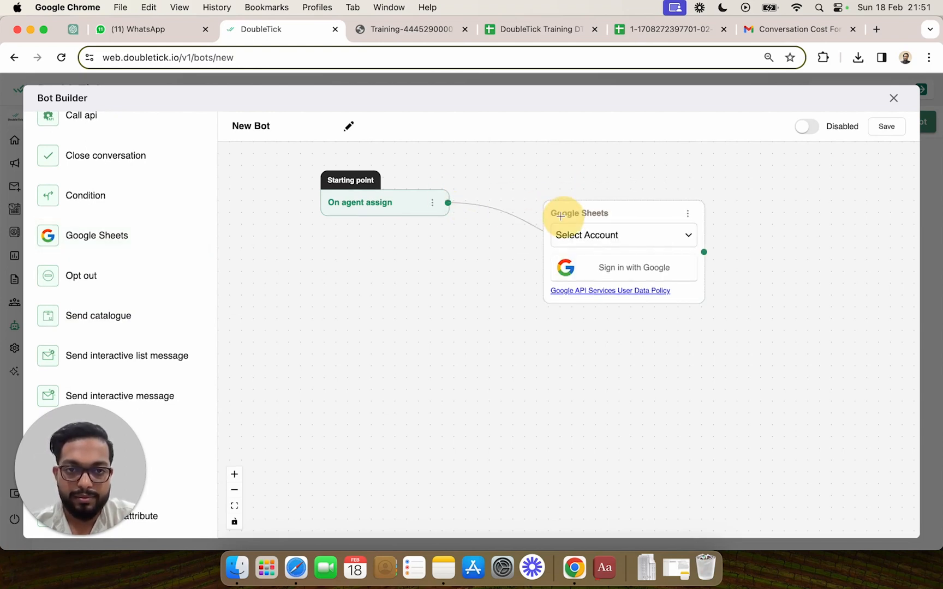
Step: Link the Google Sheets step to a Google account, Account activation FY24, Sheet2
left_click(622, 234)
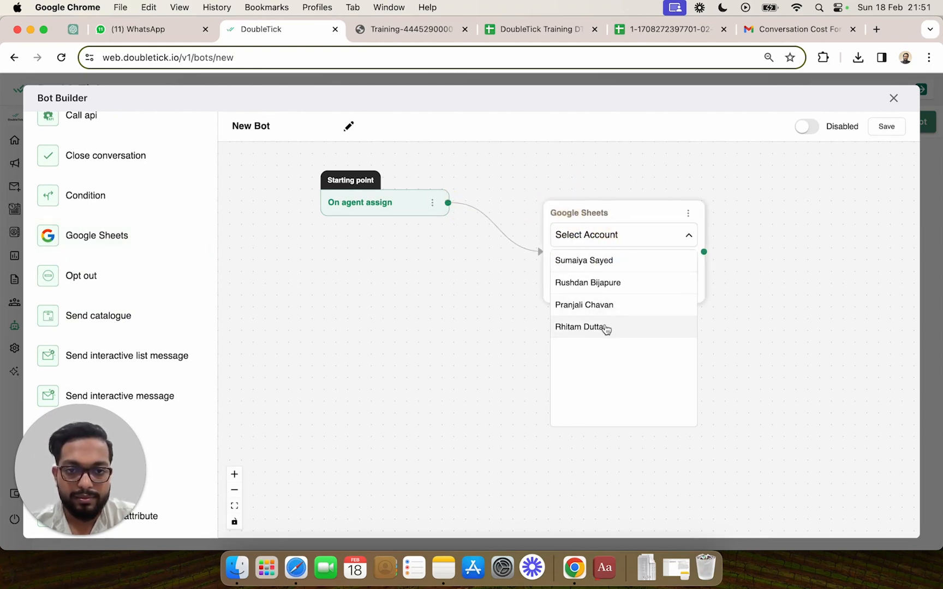
left_click(582, 326)
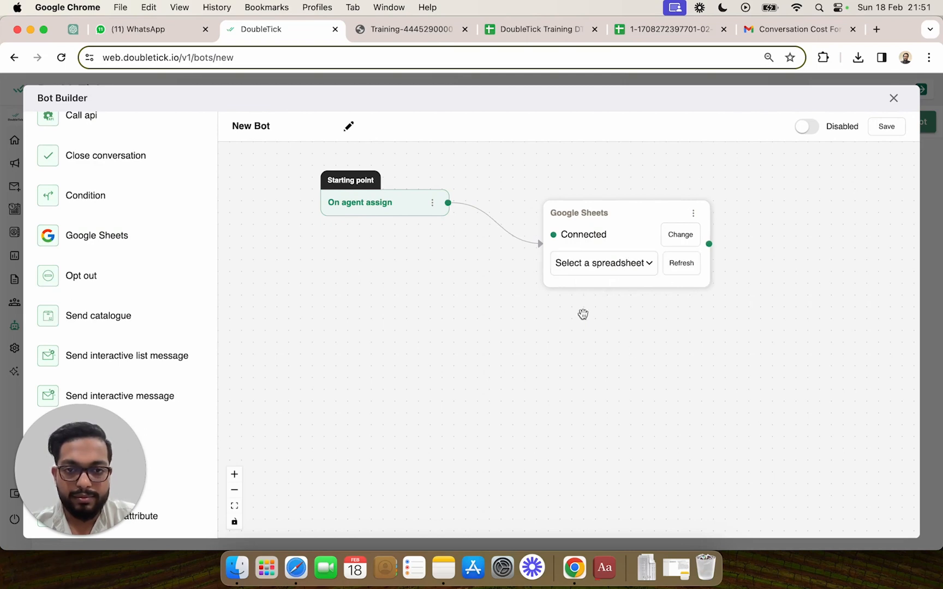
left_click(603, 264)
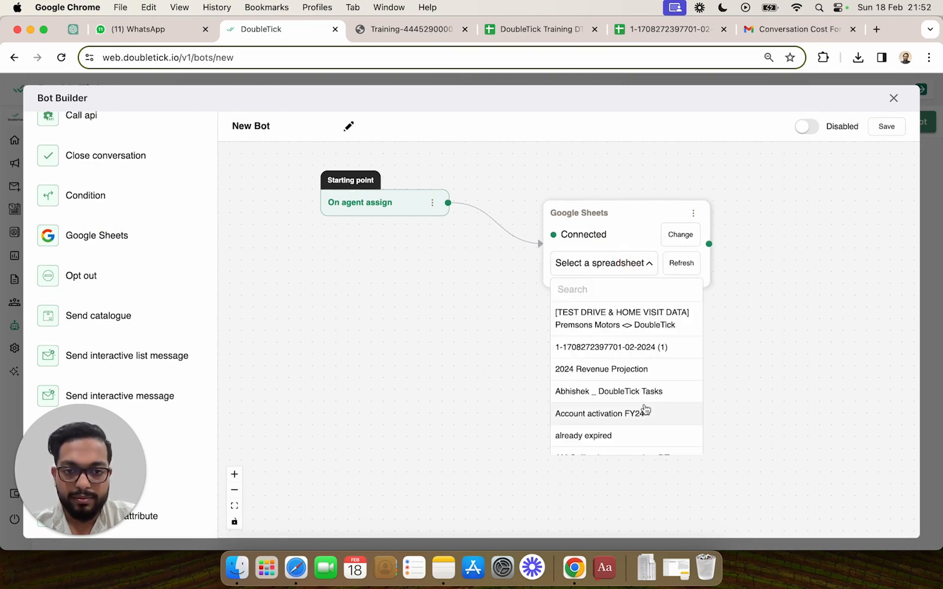
left_click(602, 413)
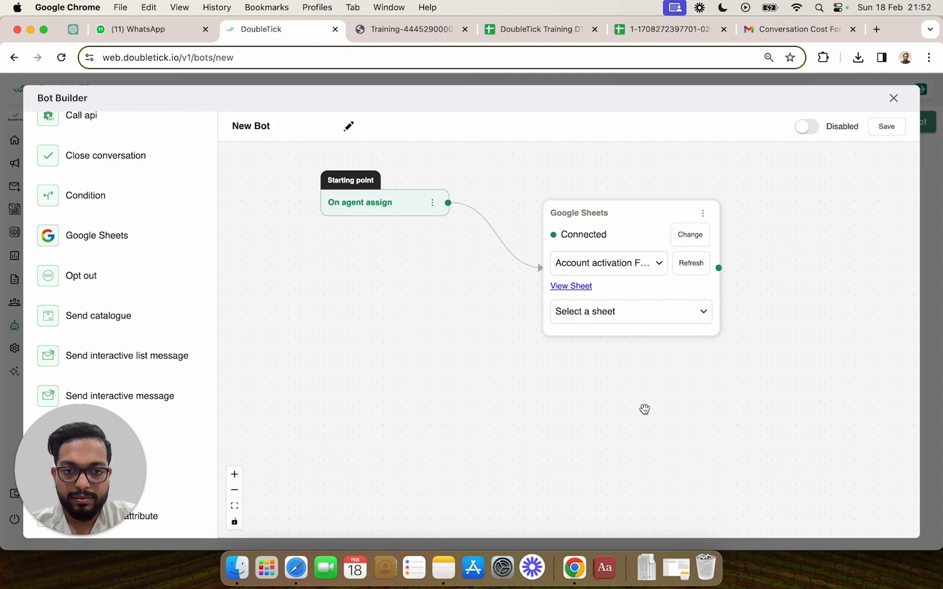
left_click(630, 312)
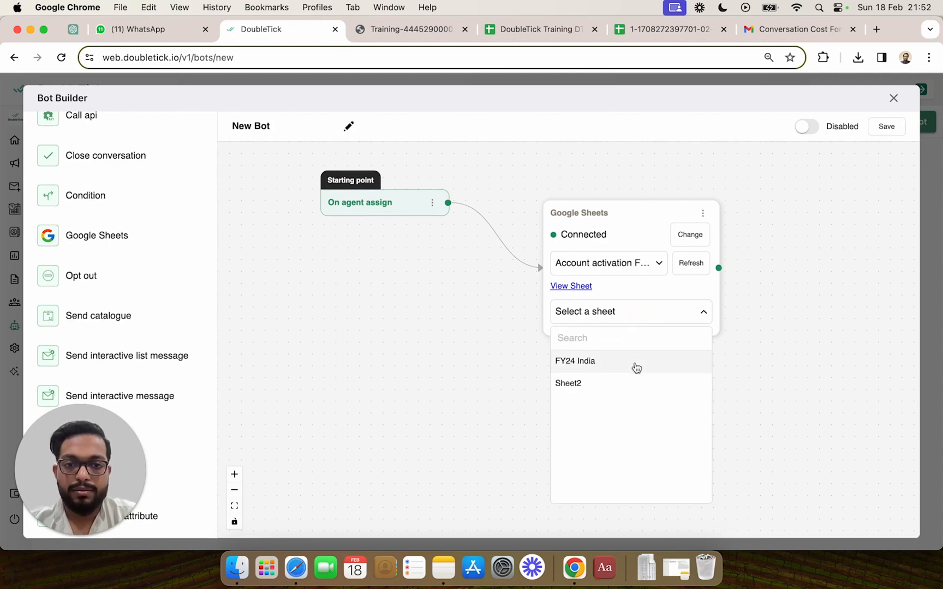
left_click(567, 383)
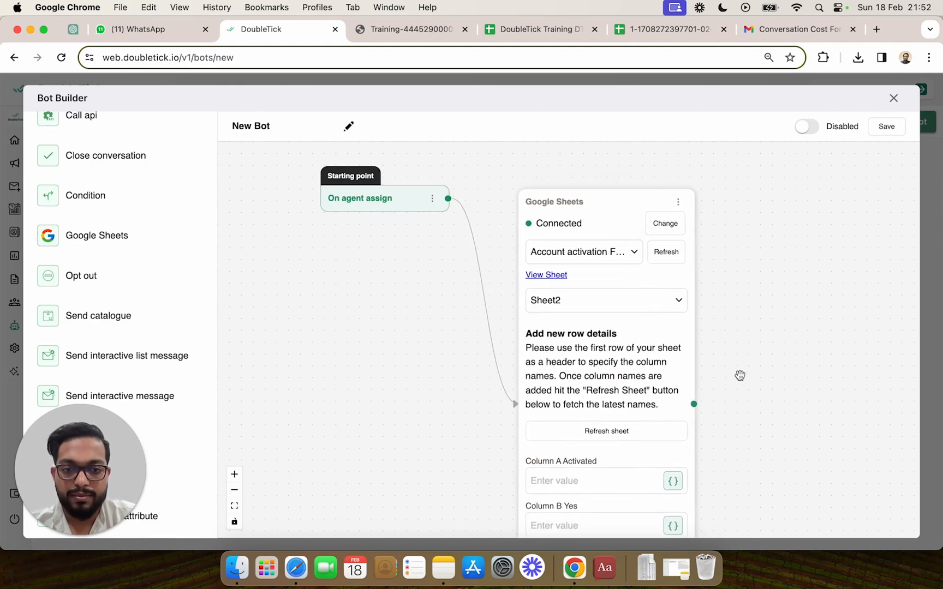
Step: Add Column D and map Column C to the On agent assign name variable
scroll("down", 3)
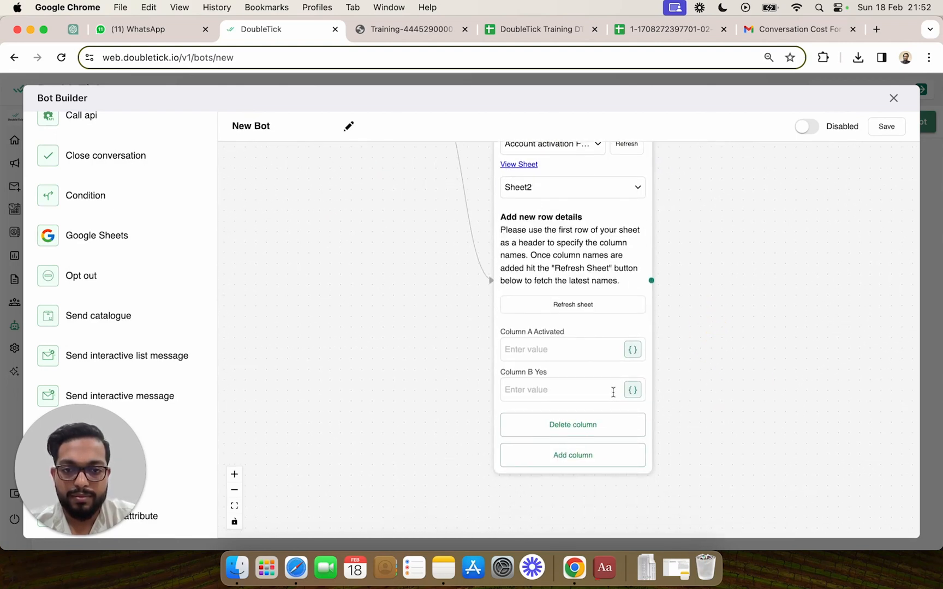
left_click(572, 455)
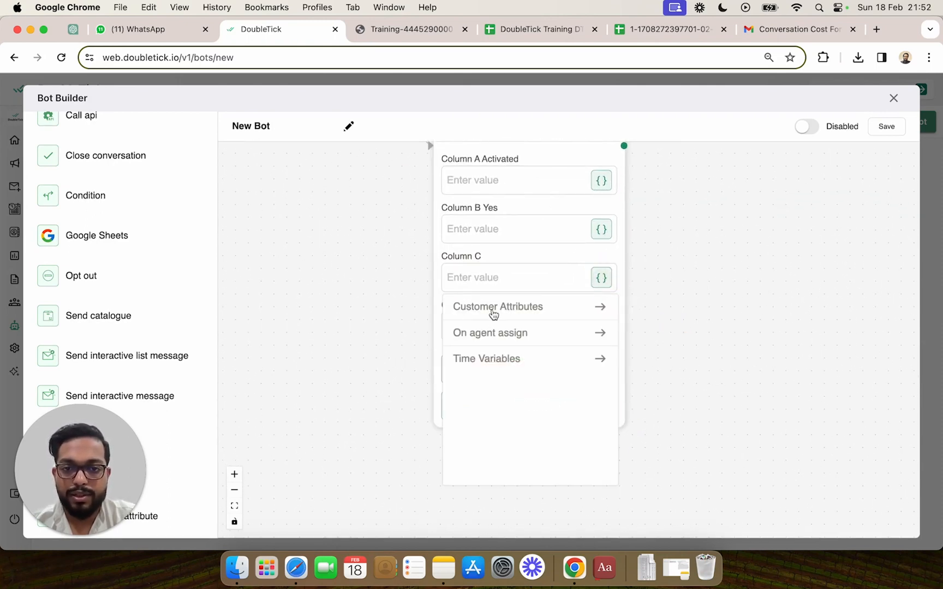
left_click(489, 333)
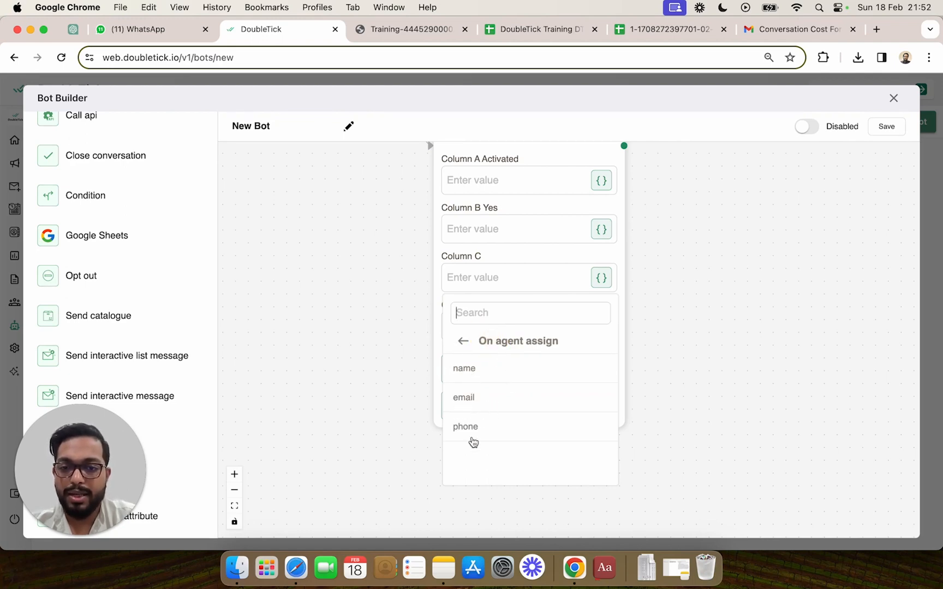
left_click(464, 368)
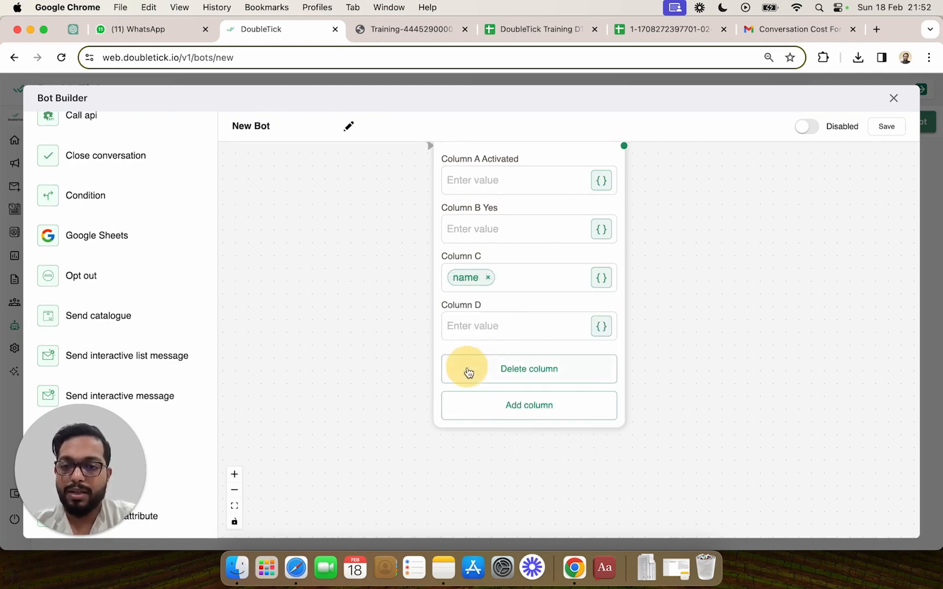
mouse_move(535, 350)
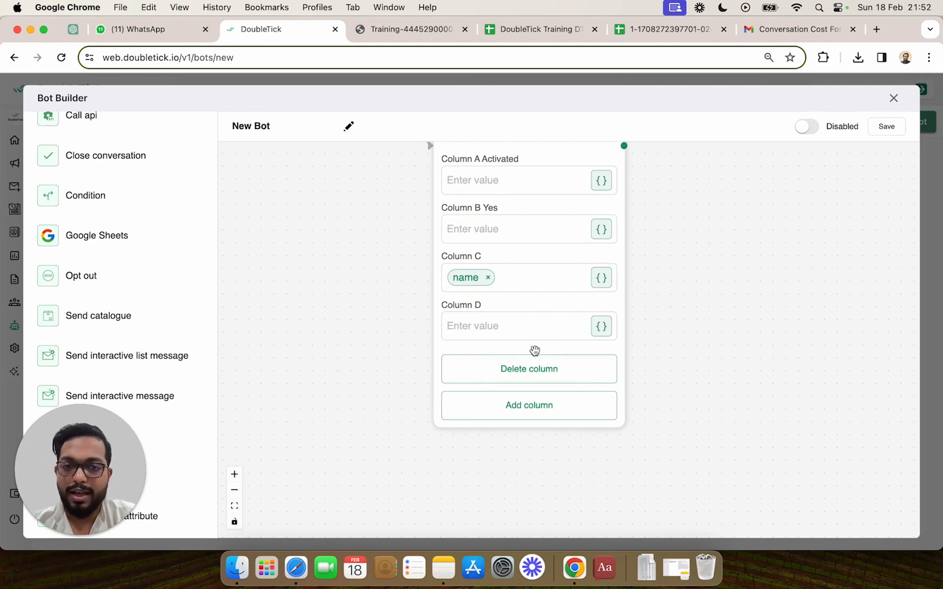
mouse_move(305, 182)
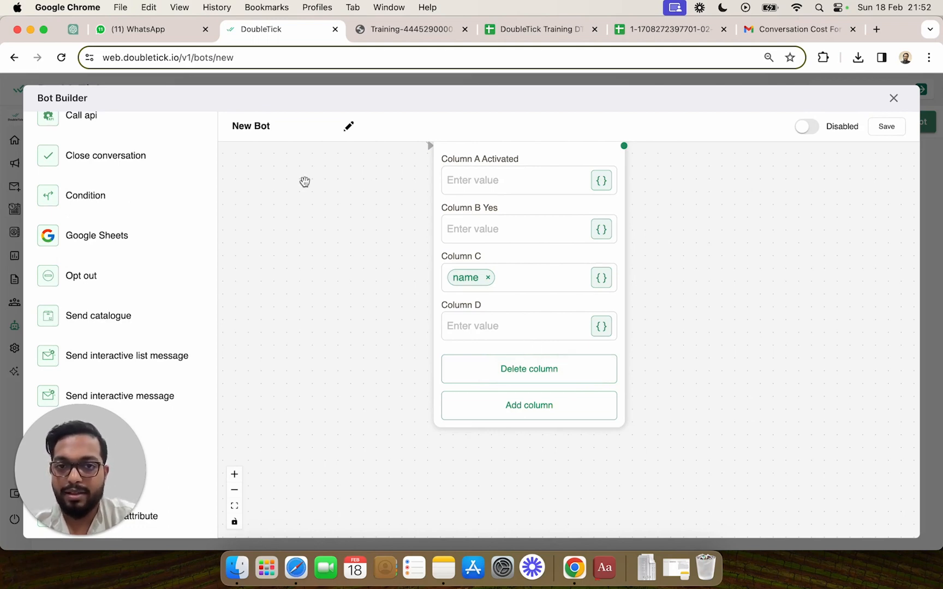
mouse_move(408, 246)
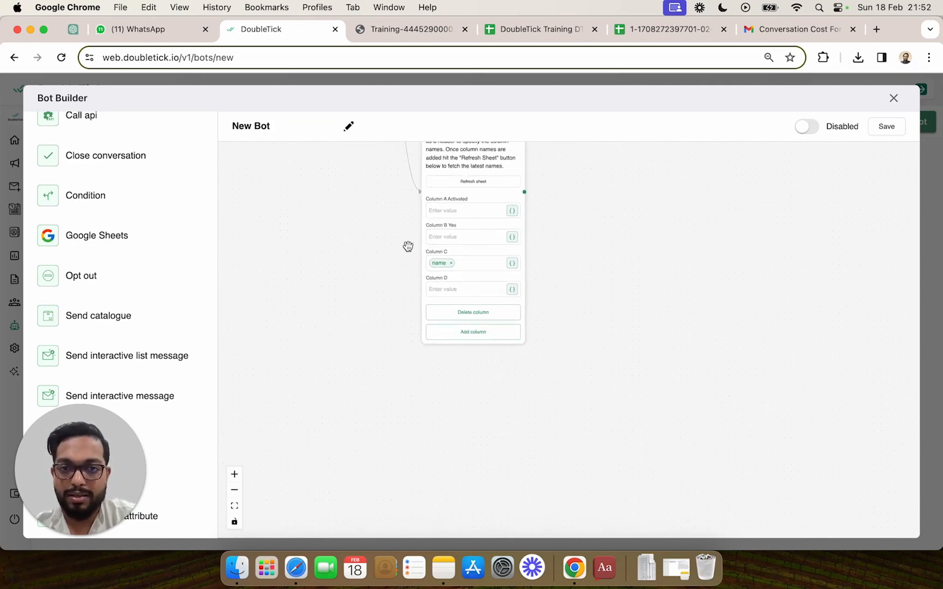
left_click_drag(408, 247, 682, 265)
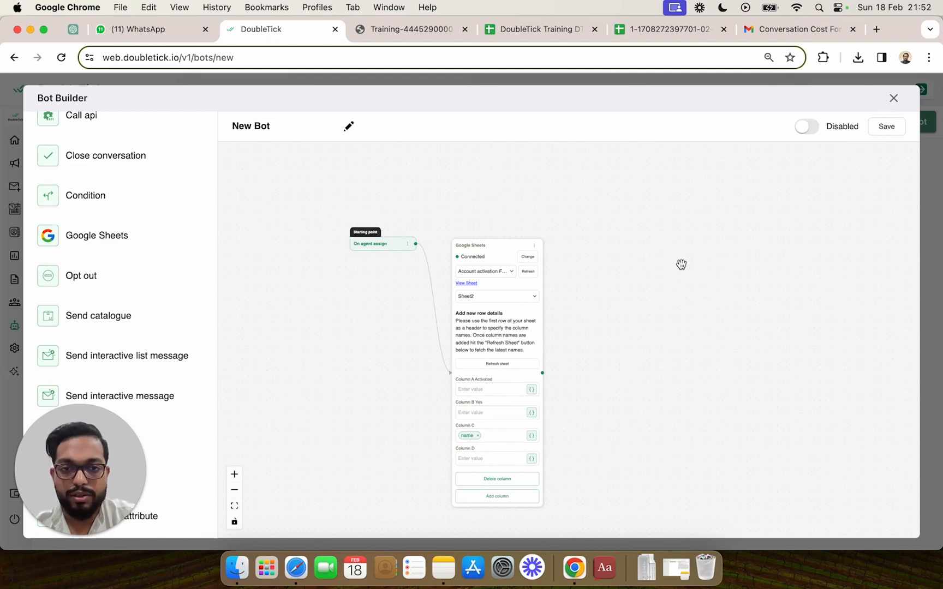